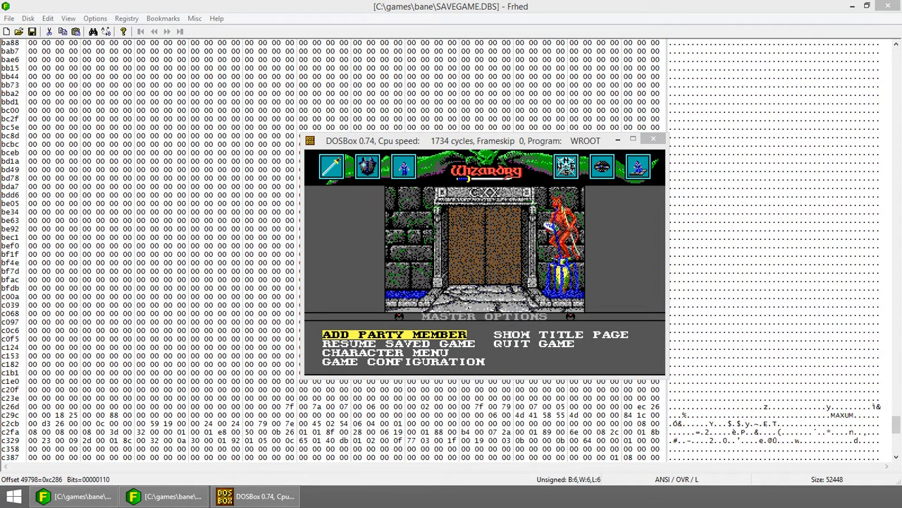
Choose Resume Saved Game so the party loads in front of the barred gate
{"action": "key", "text": "down"}
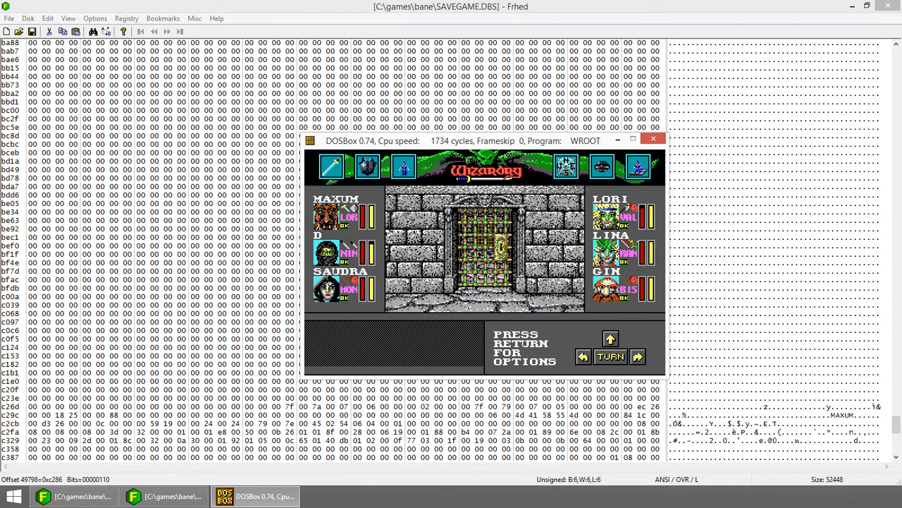
{"action": "key", "text": "Return"}
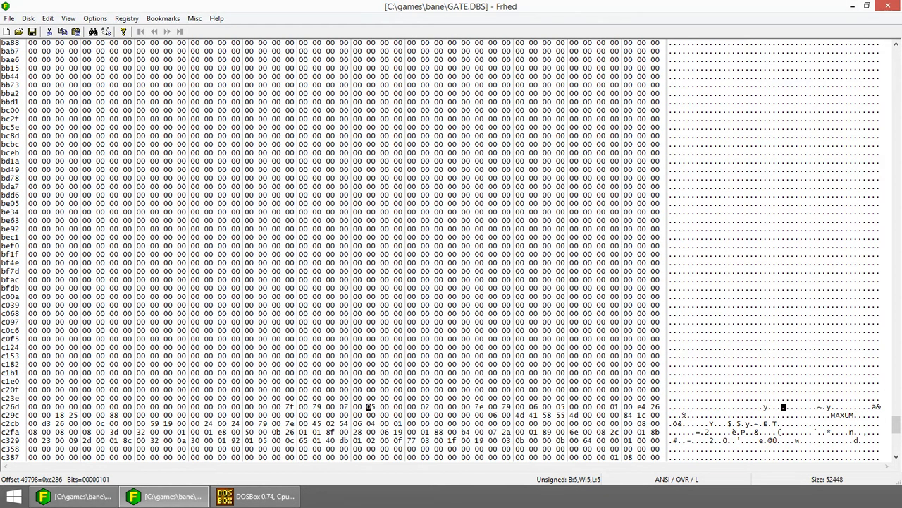
{"action": "mouse_move", "coordinate": [464, 16]}
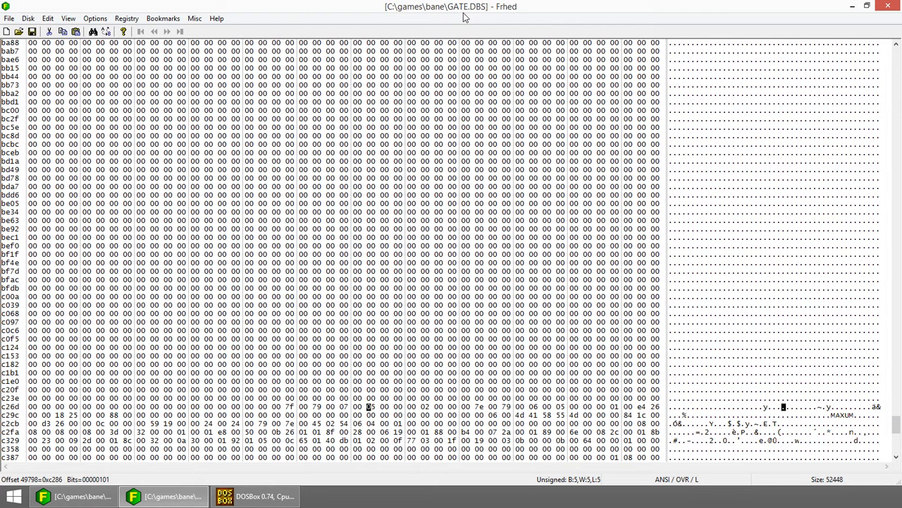
{"action": "mouse_move", "coordinate": [561, 5]}
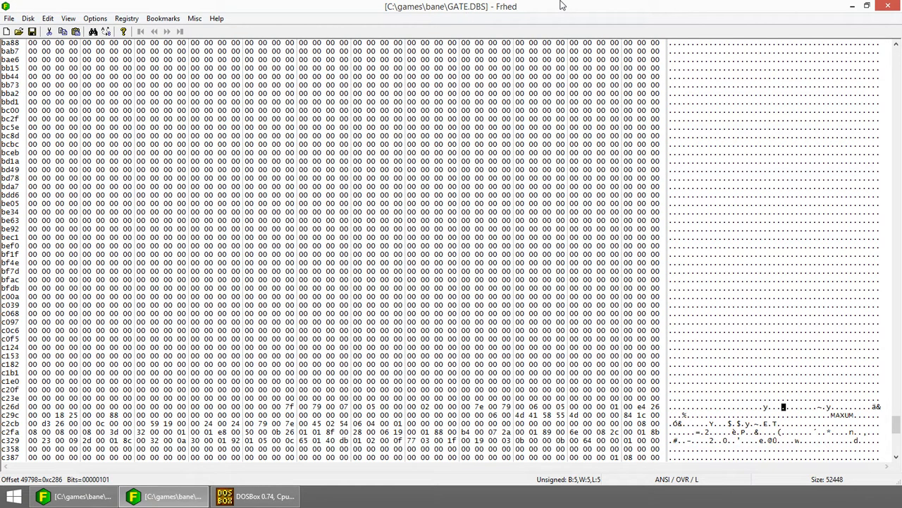
{"action": "mouse_move", "coordinate": [742, 31]}
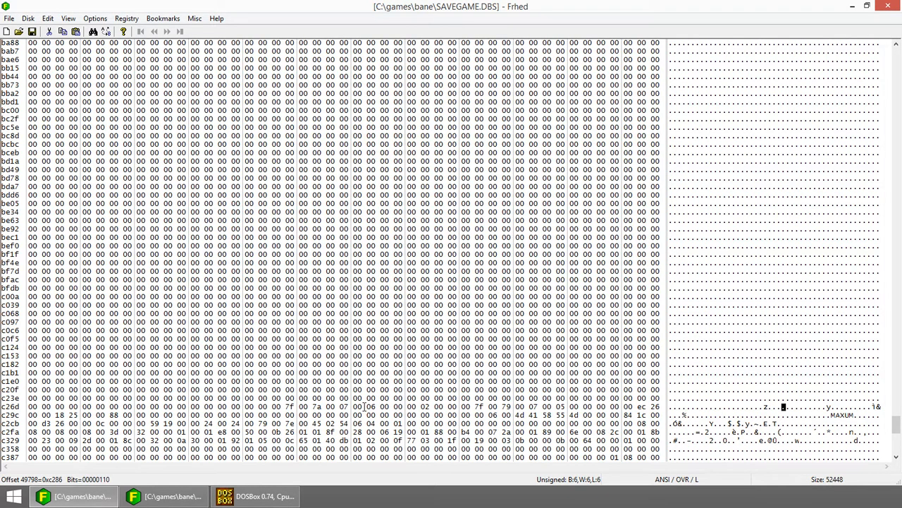
{"action": "mouse_move", "coordinate": [365, 406]}
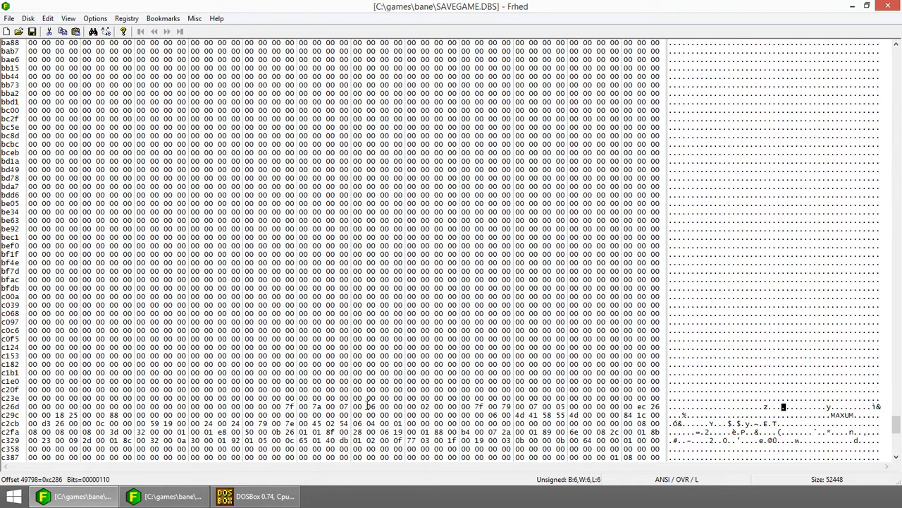
{"action": "mouse_move", "coordinate": [369, 406]}
{"action": "type", "text": "4"}
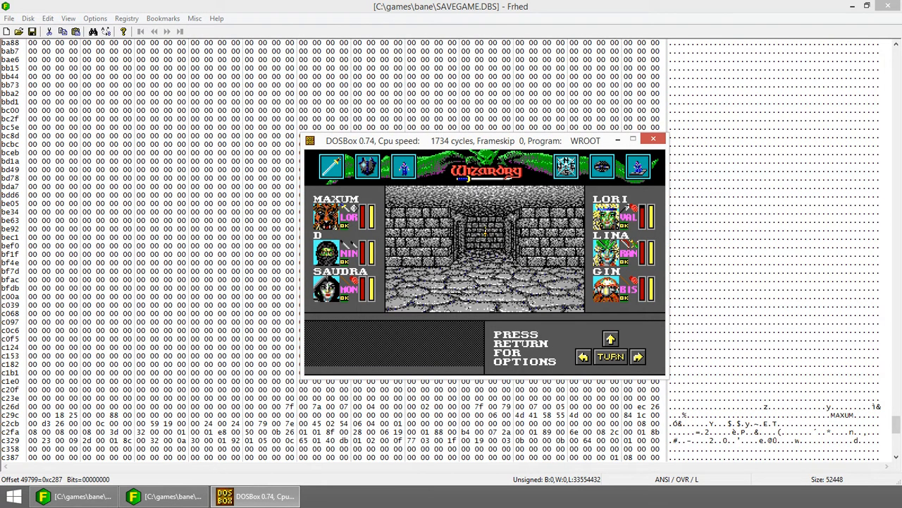
{"action": "key", "text": "return"}
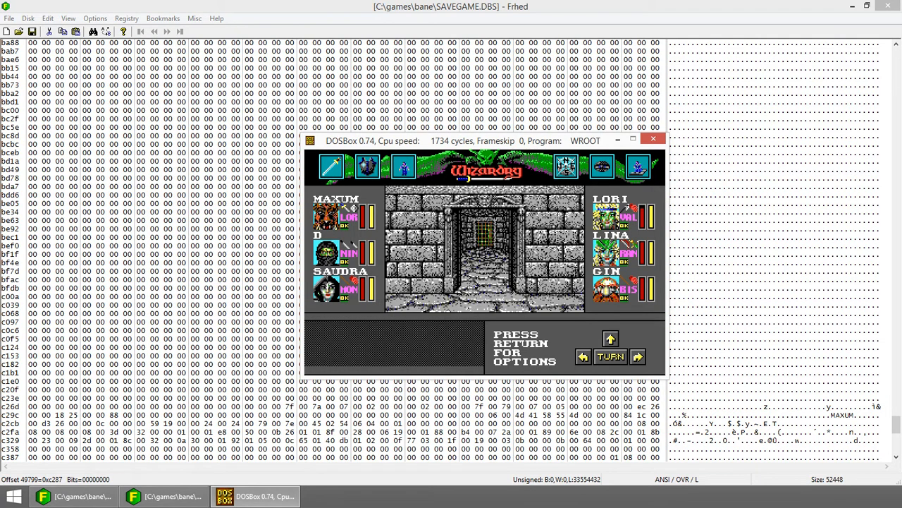
Turn the party to look back down the corridor at the barred gate
{"action": "key", "text": "Return"}
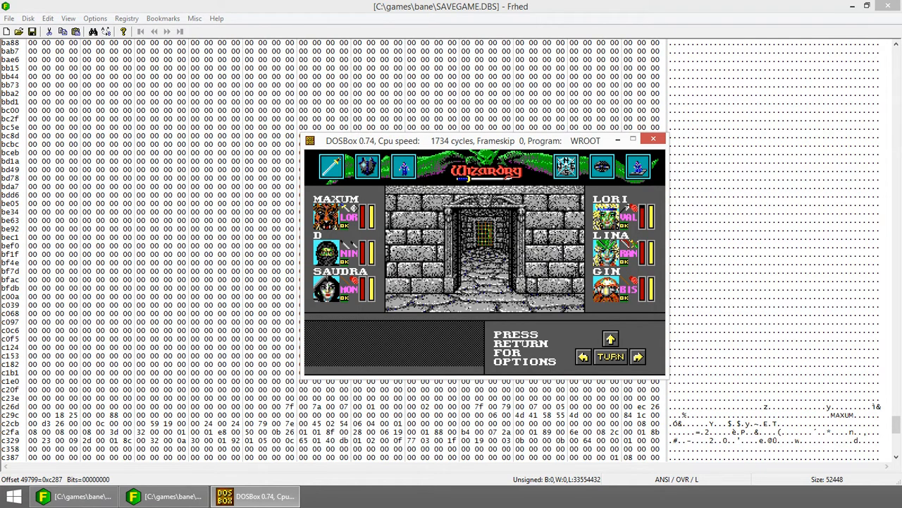
Turn the party around to face the open stone corridor
{"action": "left_click", "coordinate": [609, 339]}
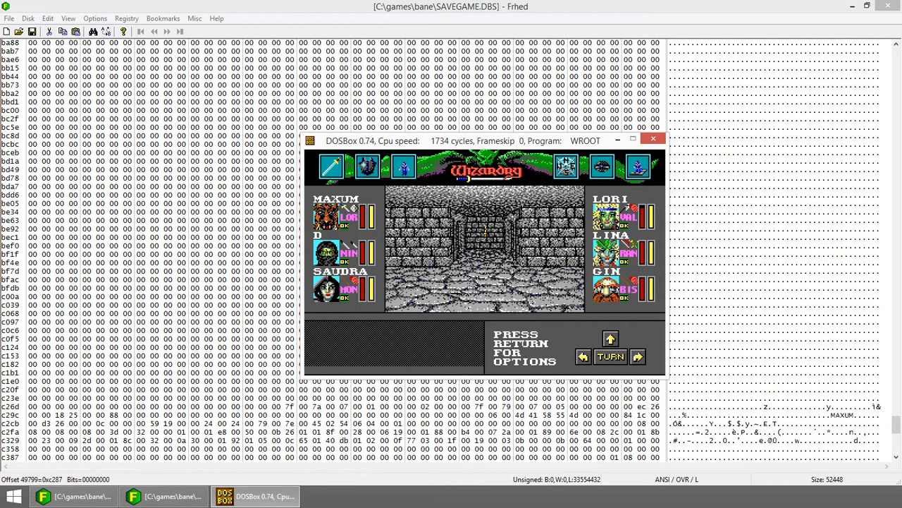
Walk the party forward until it reaches the wall with a passage to the right
{"action": "key", "text": "Return"}
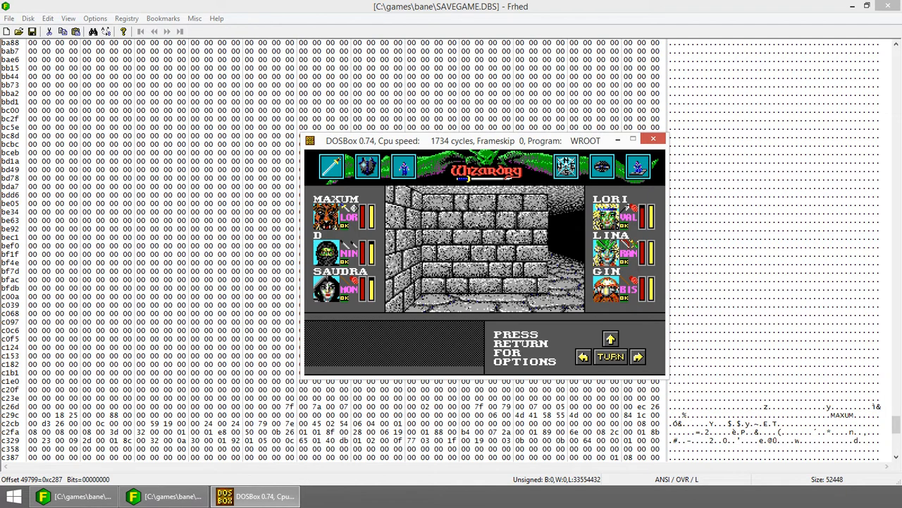
{"action": "type", "text": "ff"}
{"action": "key", "text": "Return"}
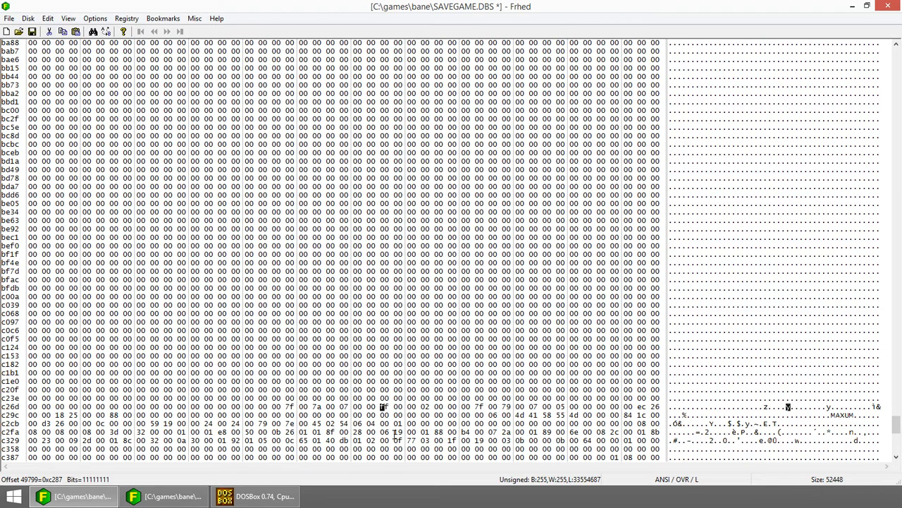
Overwrite the byte at offset 0xc287 in SAVEGAME.DBS with FF (255)
{"action": "left_click", "coordinate": [31, 31]}
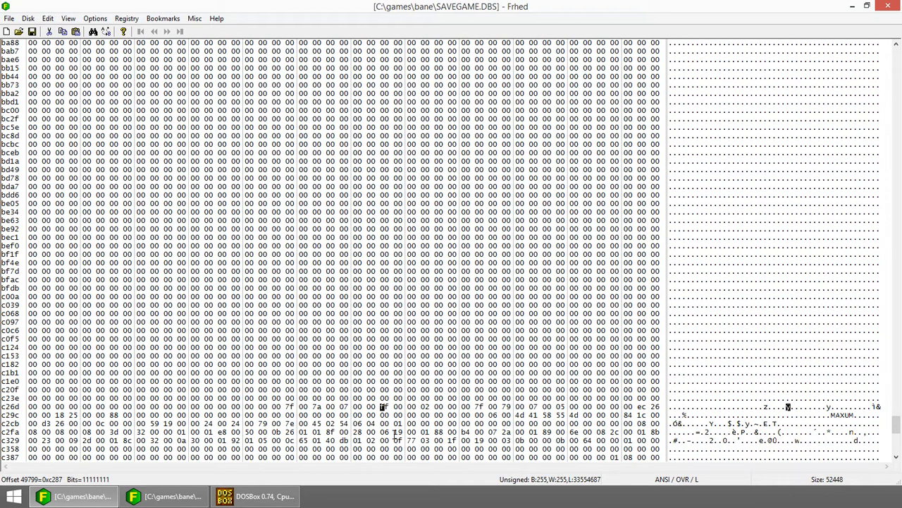